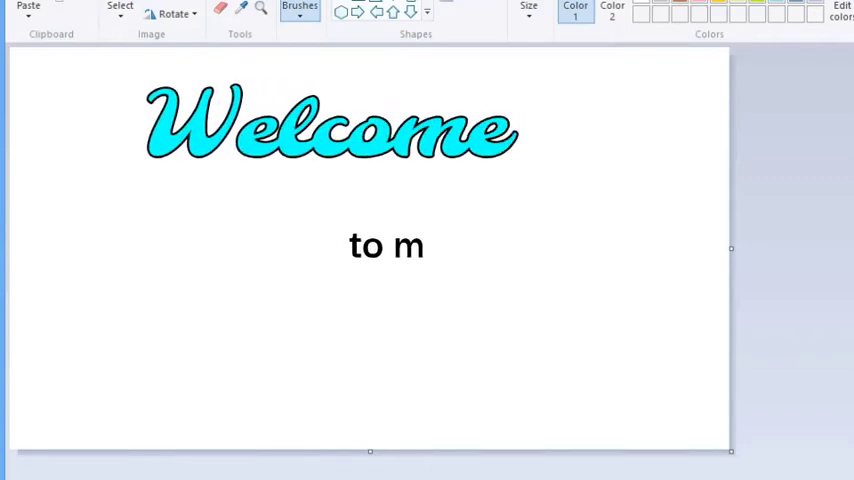
Step: Finish the welcome text with 'y CHANNEL' before the figure illustration is opened
{"action": "type", "text": "y CHANNEL"}
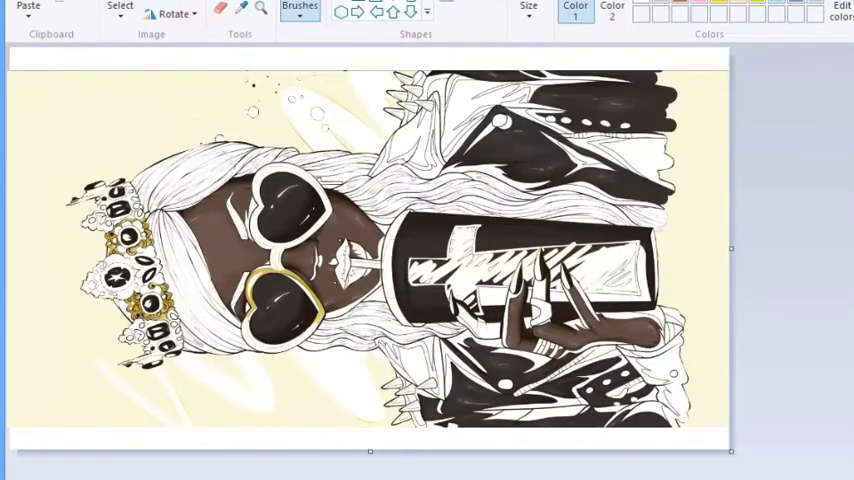
Step: Mix a custom gold for the sunglasses, cross and spikes, then mix a deep dark red
{"action": "left_click", "coordinate": [841, 10]}
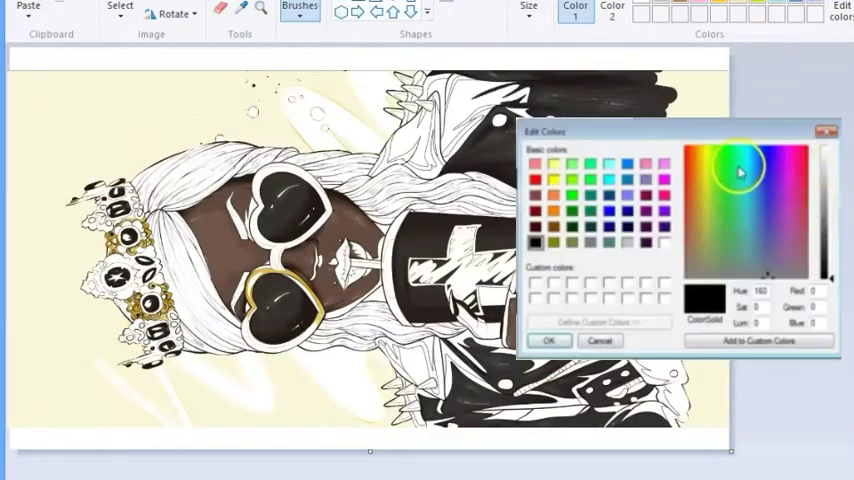
{"action": "left_click", "coordinate": [688, 152]}
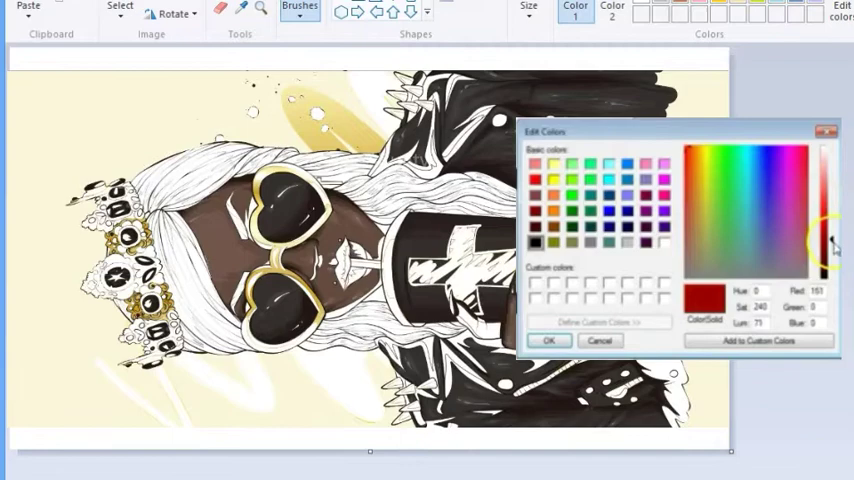
{"action": "left_click_drag", "start_coordinate": [830, 247], "coordinate": [830, 267]}
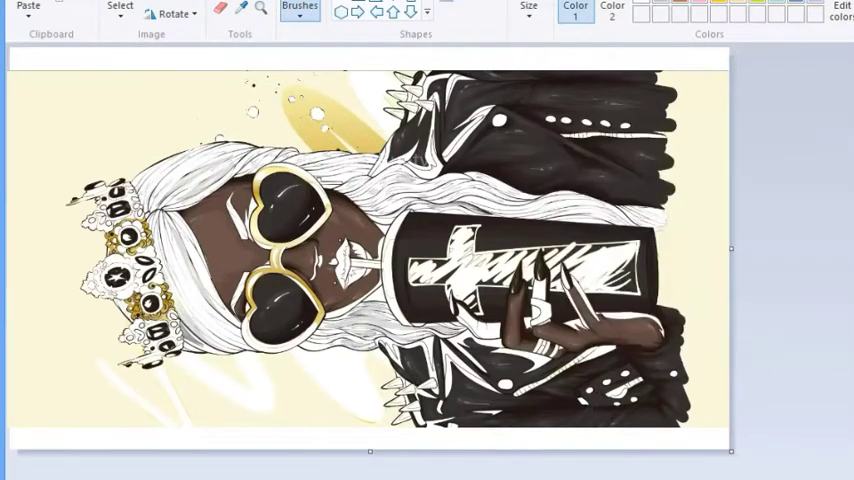
{"action": "left_click", "coordinate": [841, 8]}
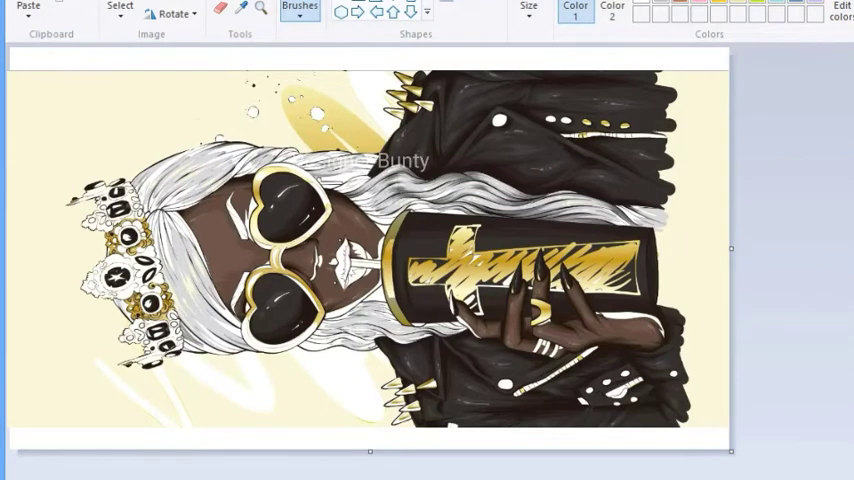
{"action": "left_click", "coordinate": [843, 8]}
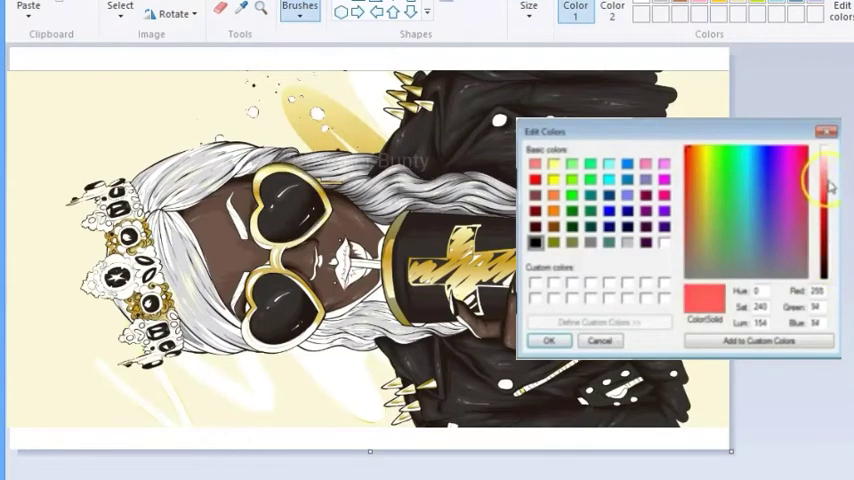
{"action": "left_click_drag", "start_coordinate": [830, 188], "coordinate": [830, 255]}
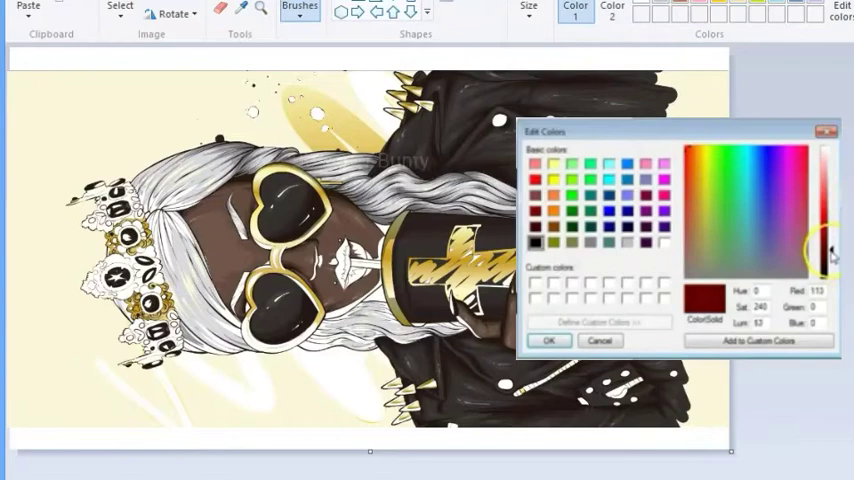